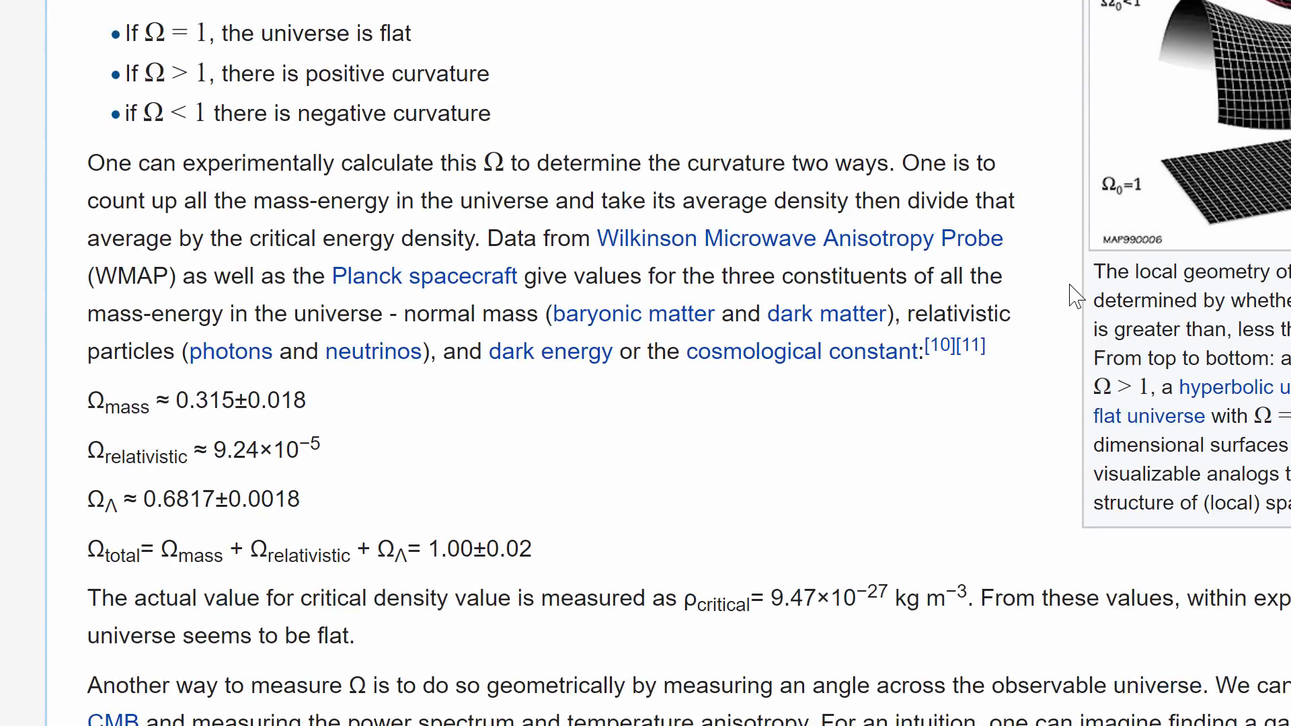
mouse_move(1137, 383)
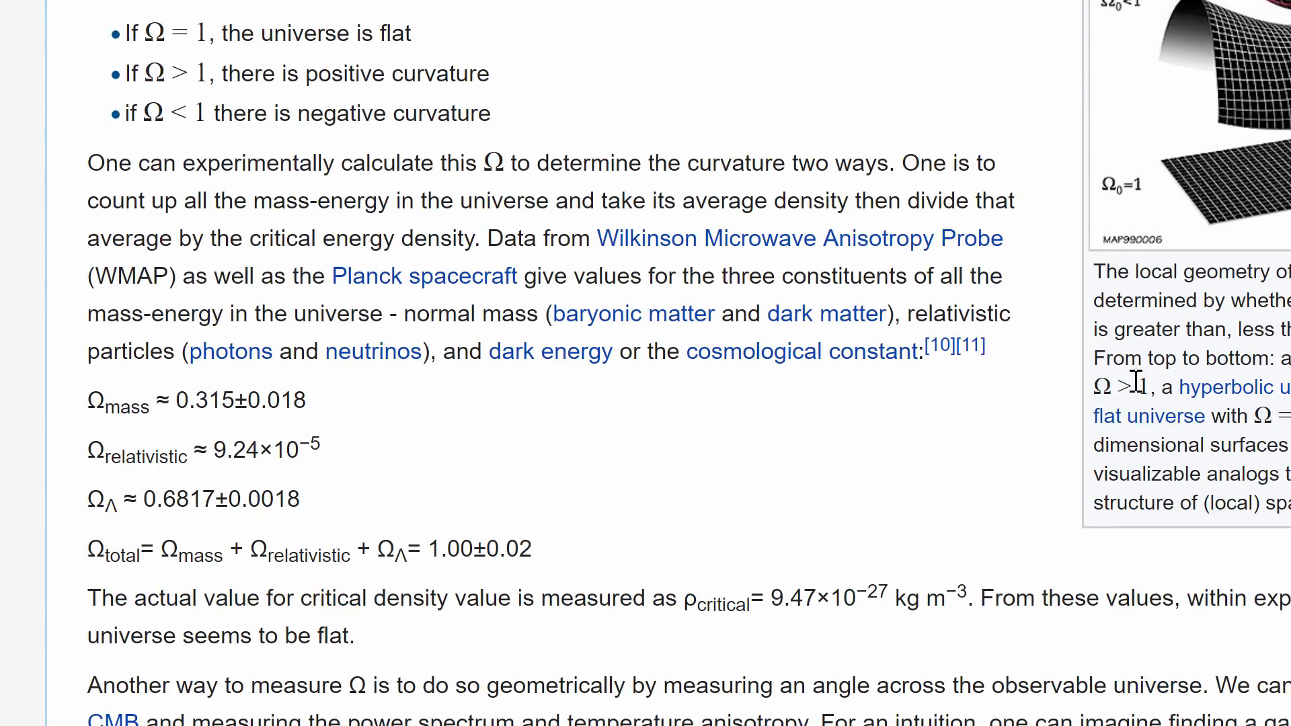
mouse_move(916, 439)
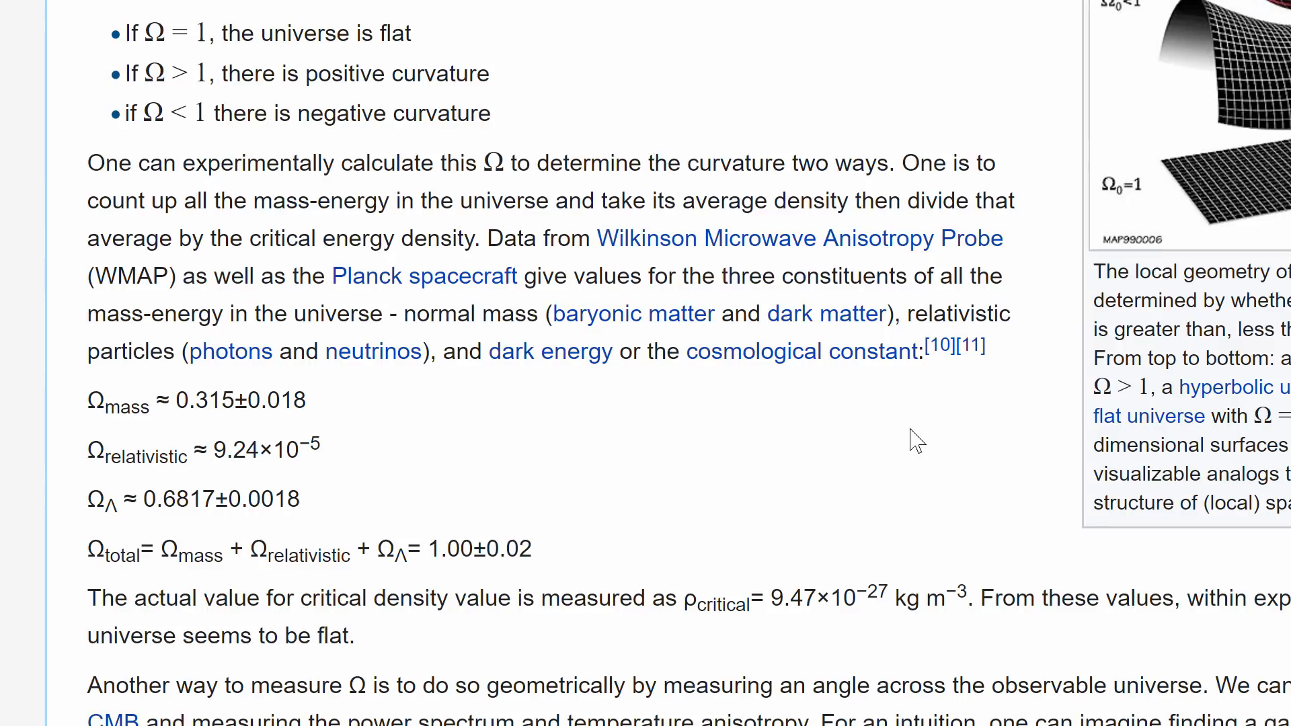
mouse_move(543, 422)
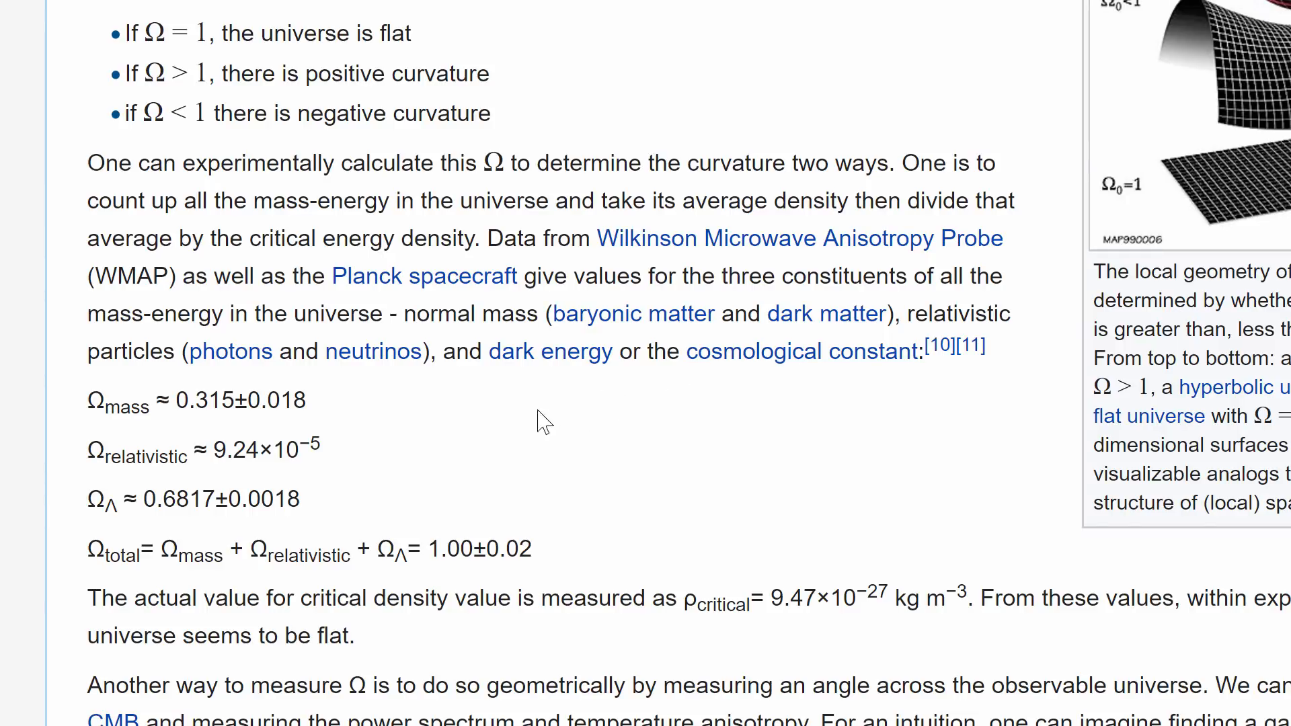
mouse_move(380, 472)
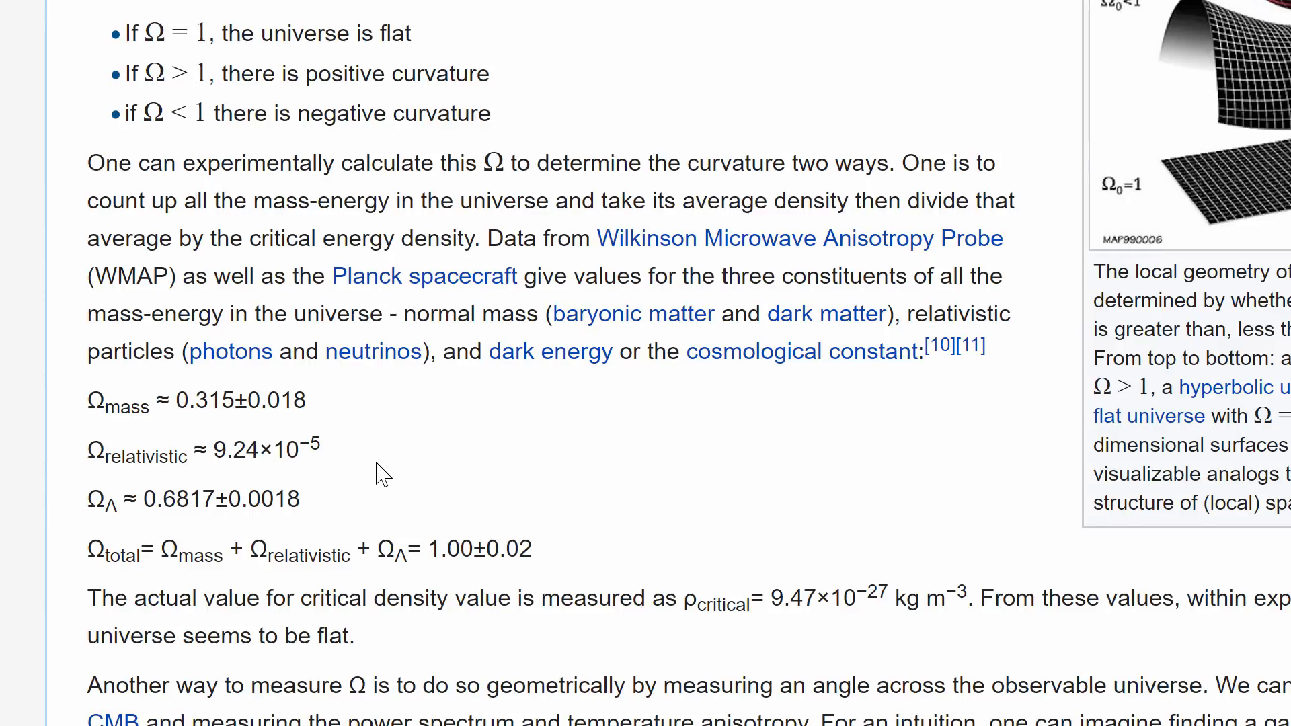
mouse_move(85, 550)
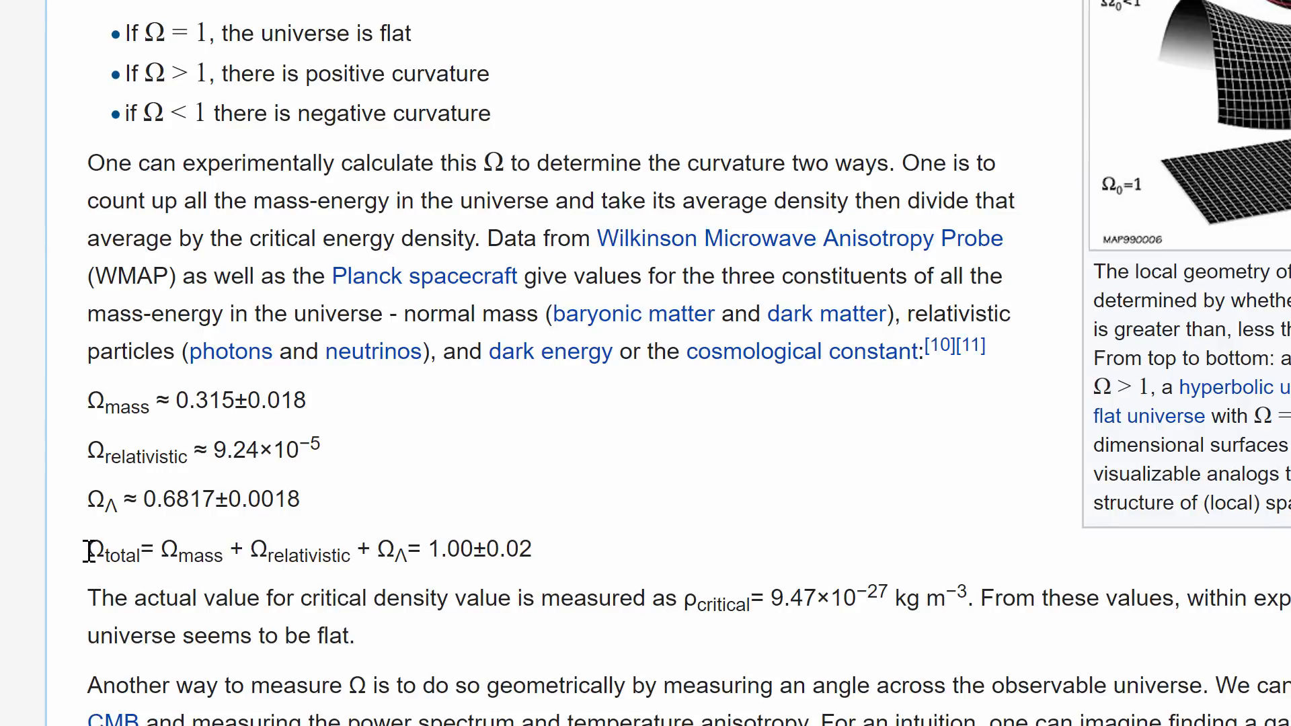
- Fly the camera toward Earth until its cloud-covered oceans fill the screen
double_click(93, 550)
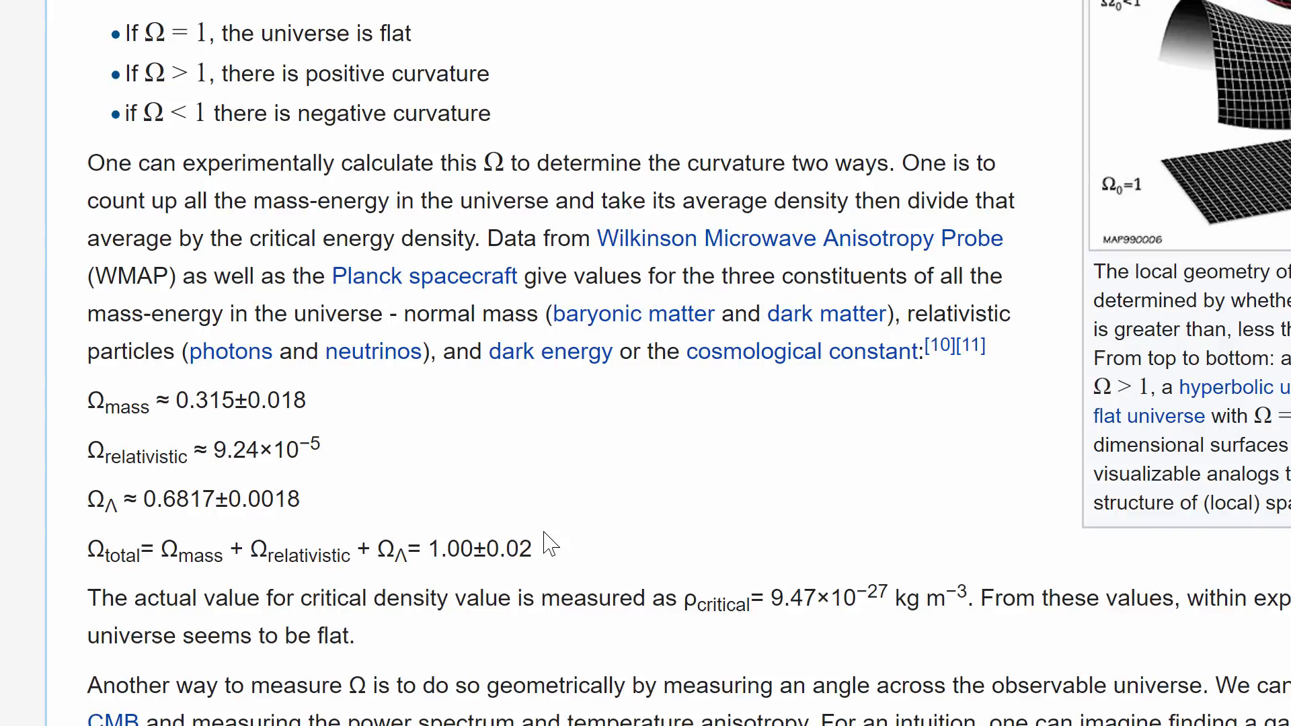
mouse_move(421, 542)
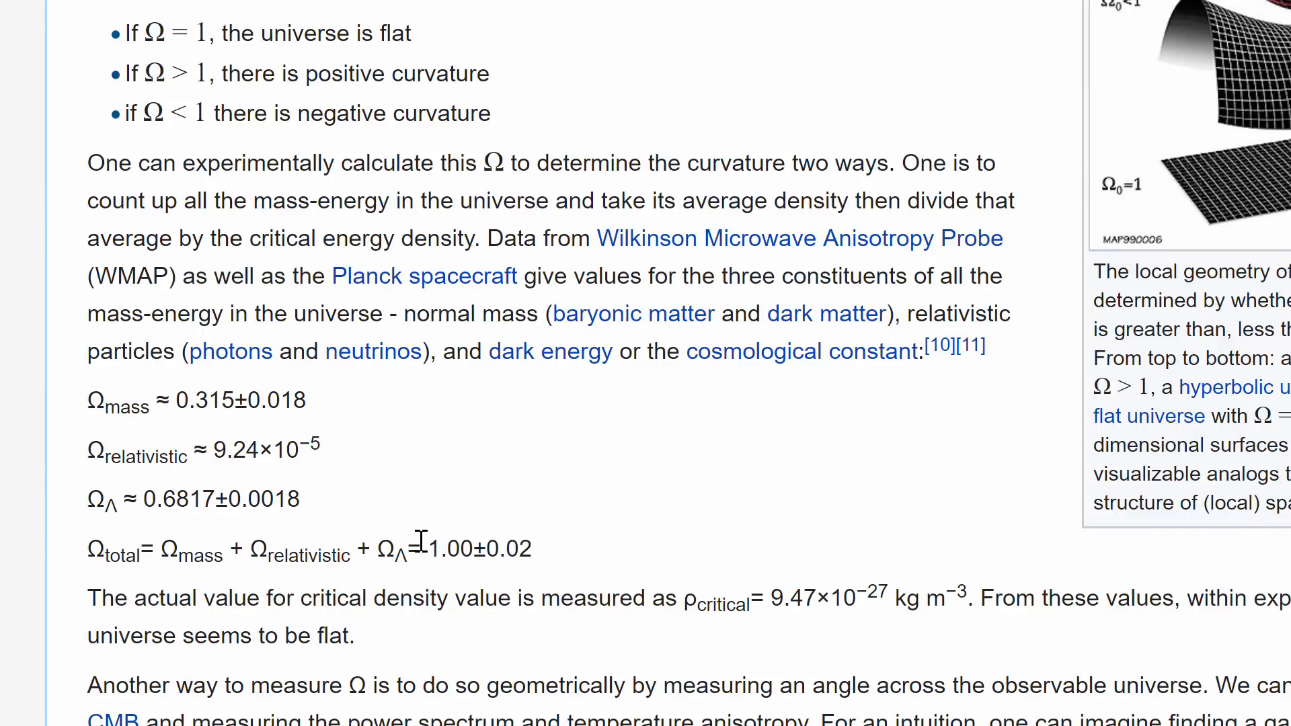
mouse_move(544, 535)
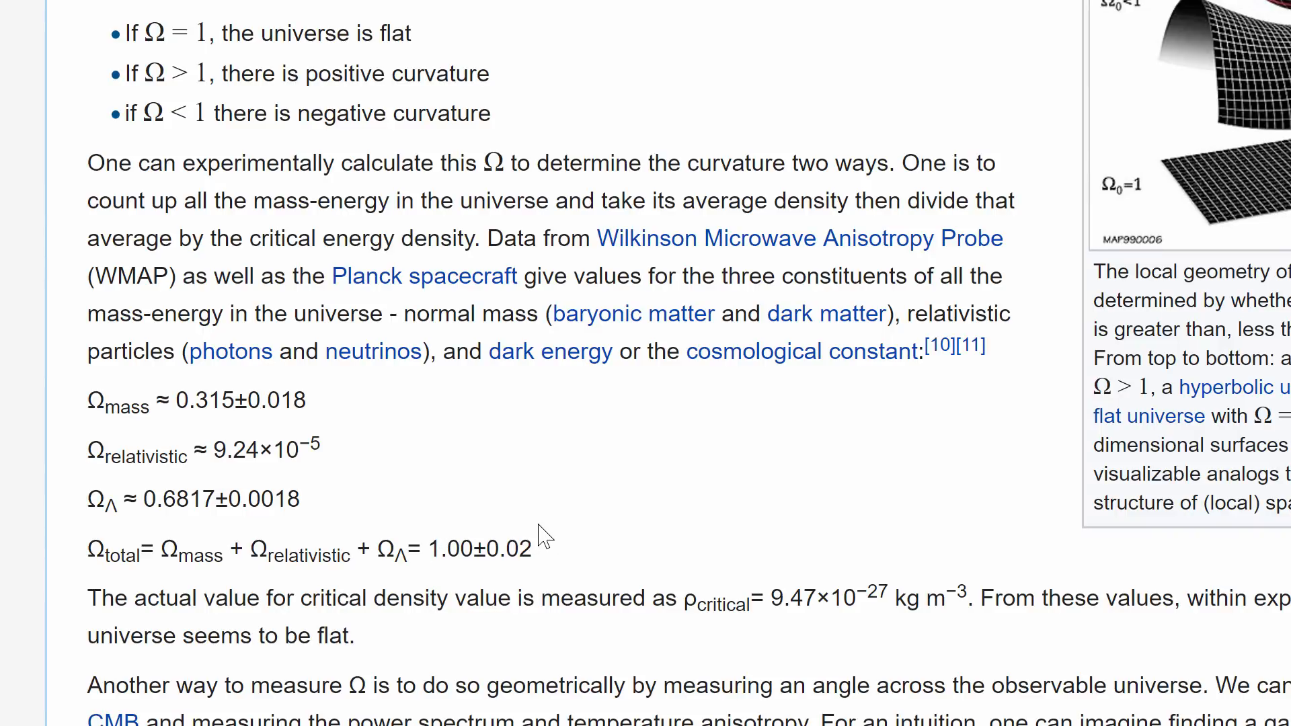
mouse_move(698, 461)
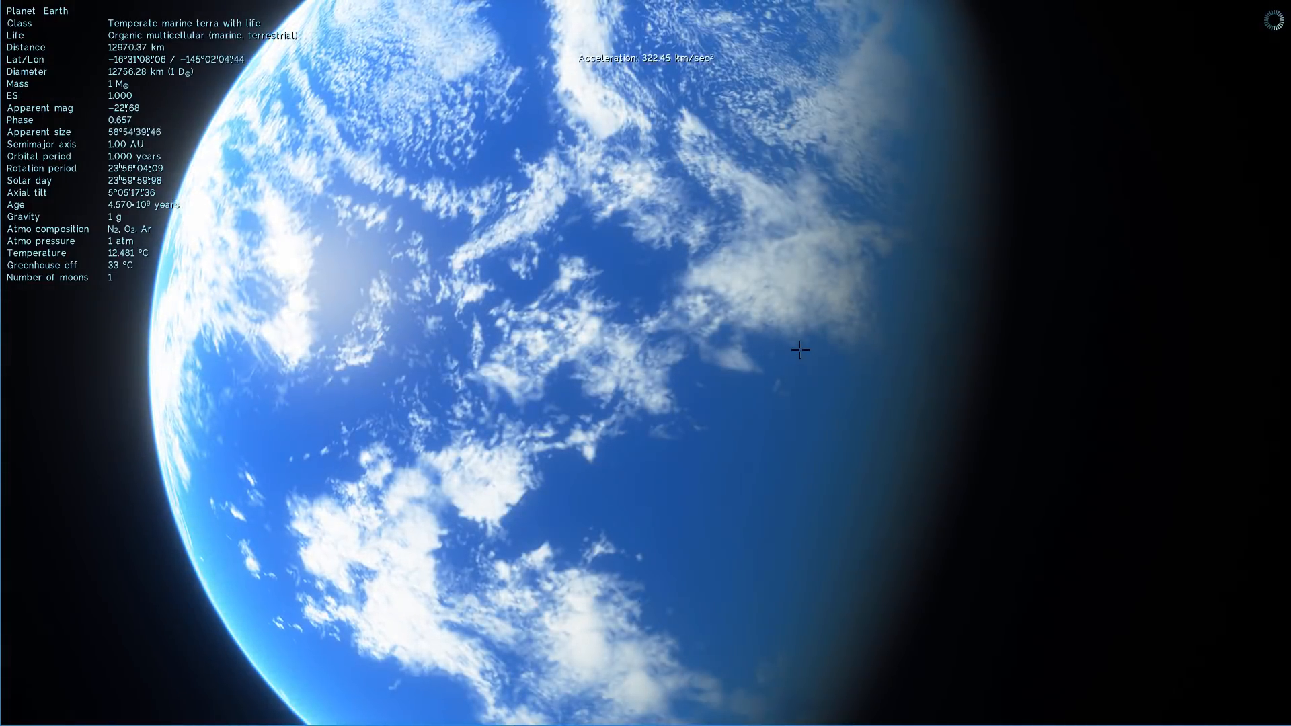
scroll(down, 3)
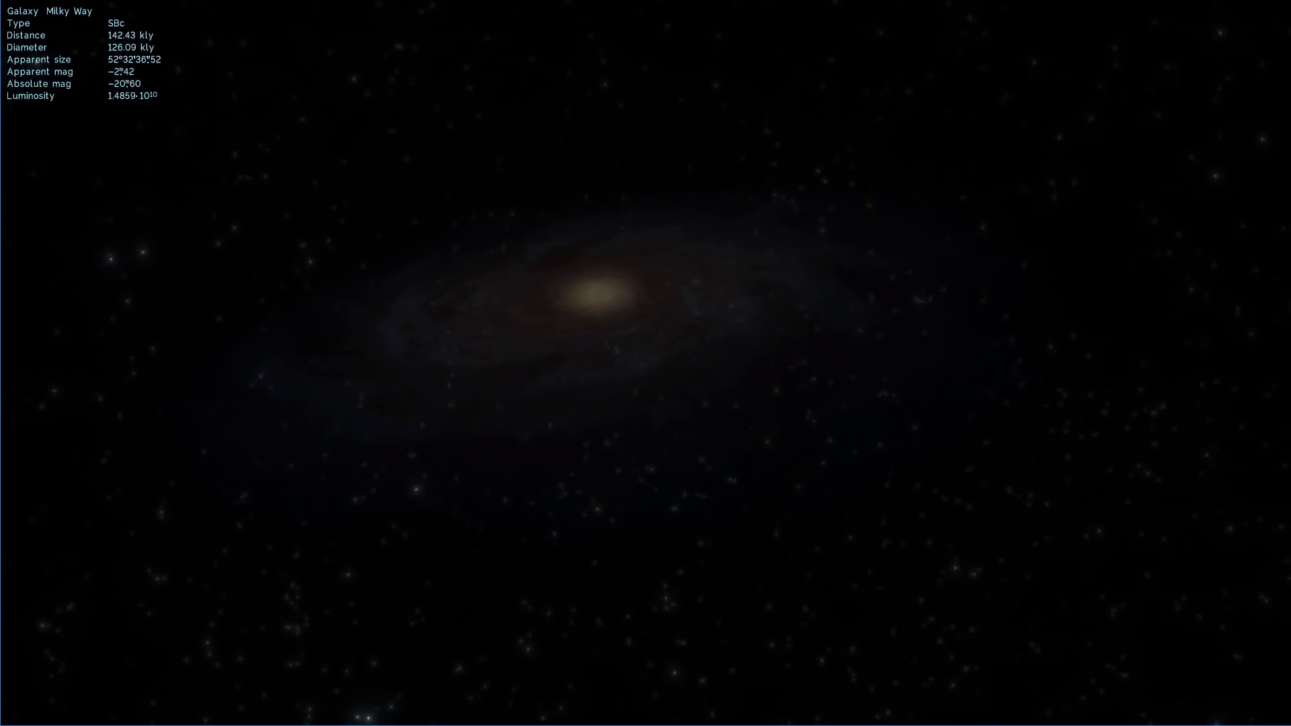
- Zoom out until the whole Milky Way spiral is visible, roughly 150 kly away
scroll(down, 3)
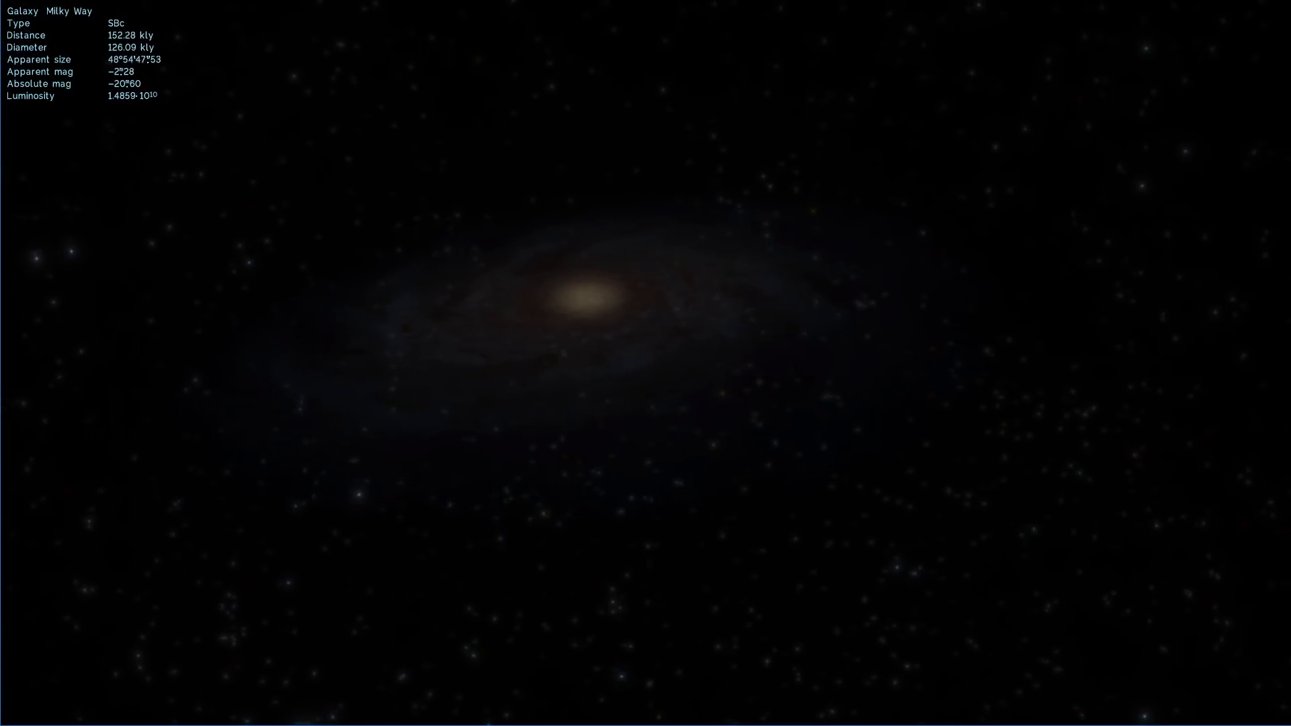
scroll(down, 3)
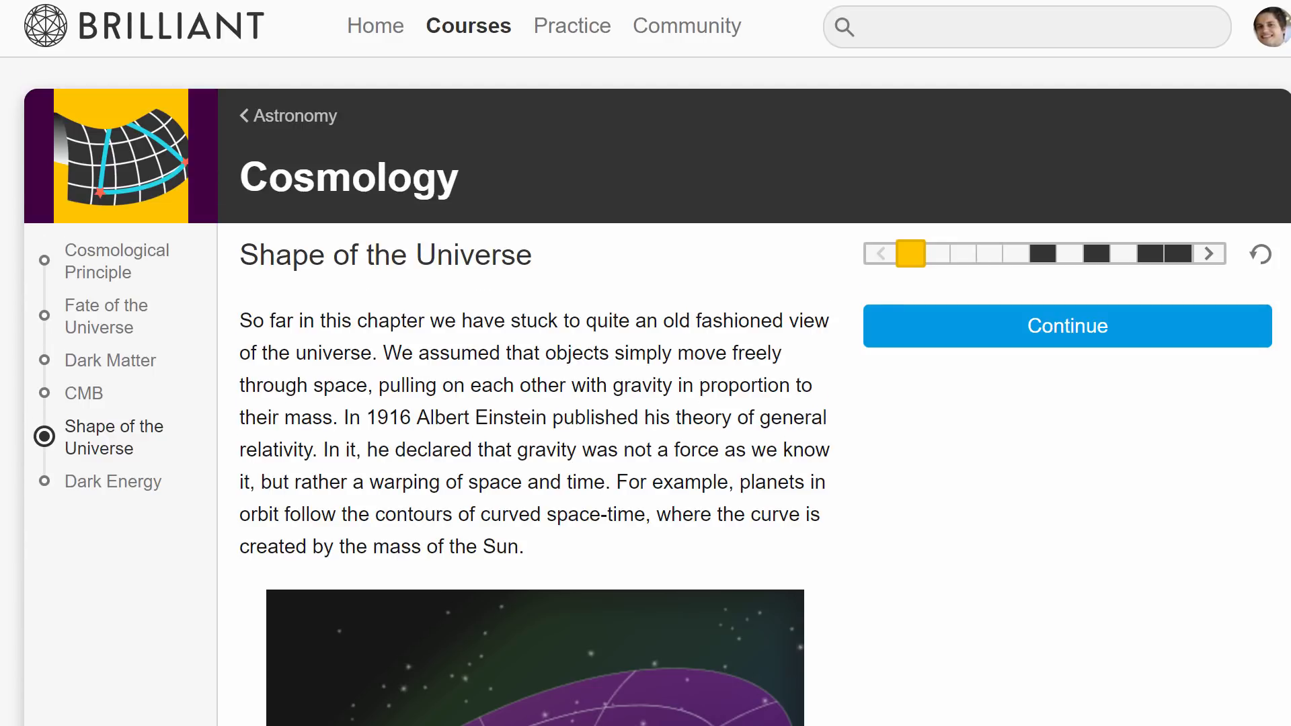
- Read down through the Shape of the Universe lesson text on general relativity
scroll(down, 3)
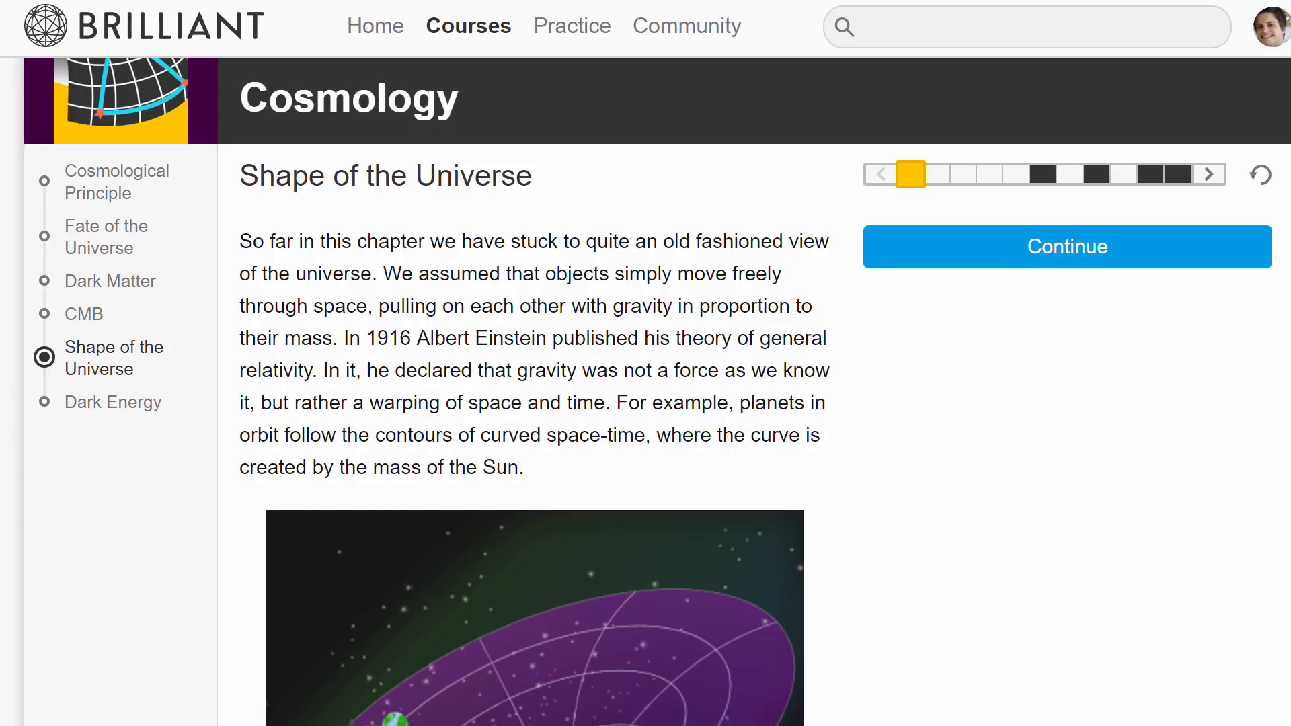
scroll(down, 3)
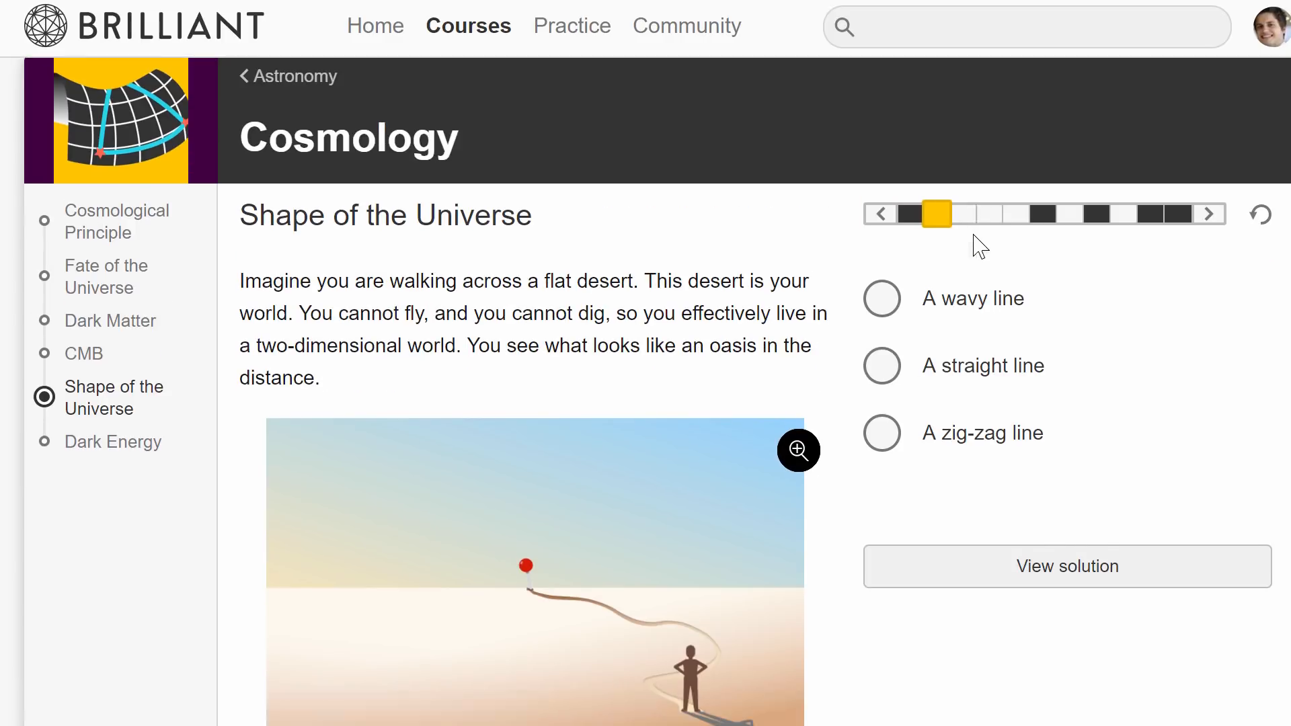
scroll(down, 3)
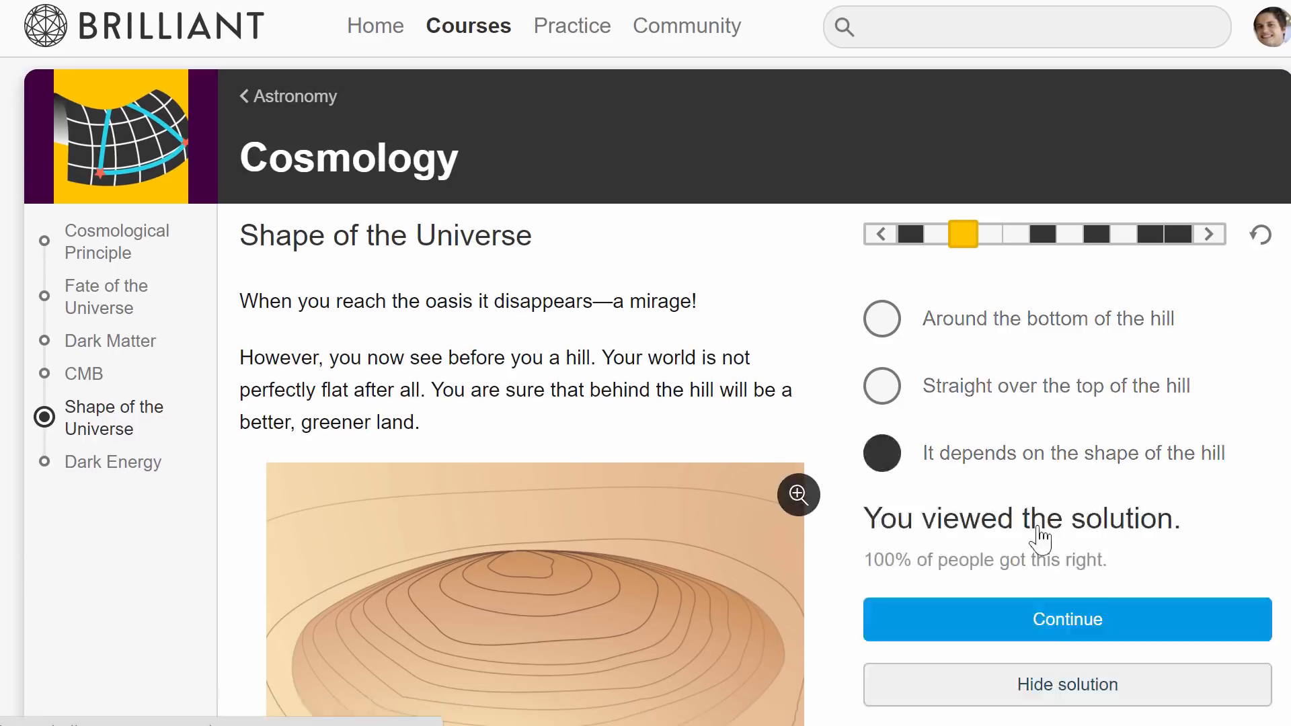
scroll(down, 3)
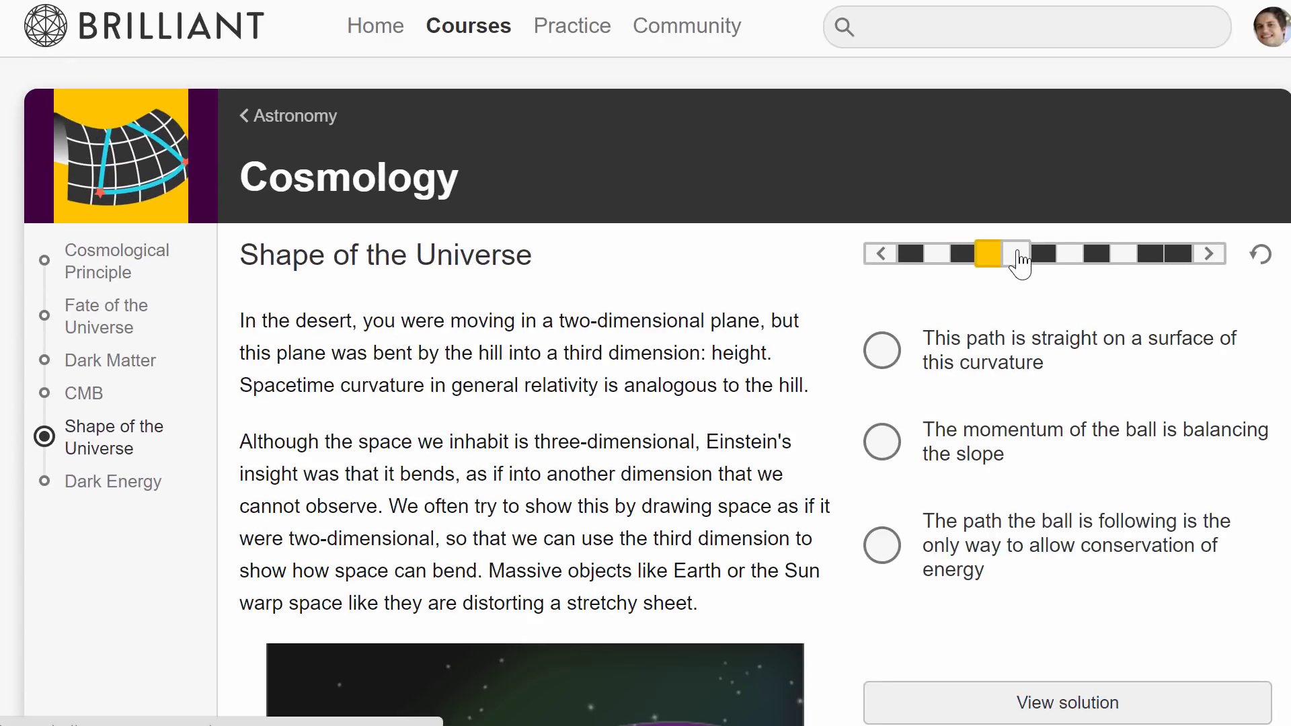
- Advance through the lesson questions to the closed, open or flat universe question
click(1018, 254)
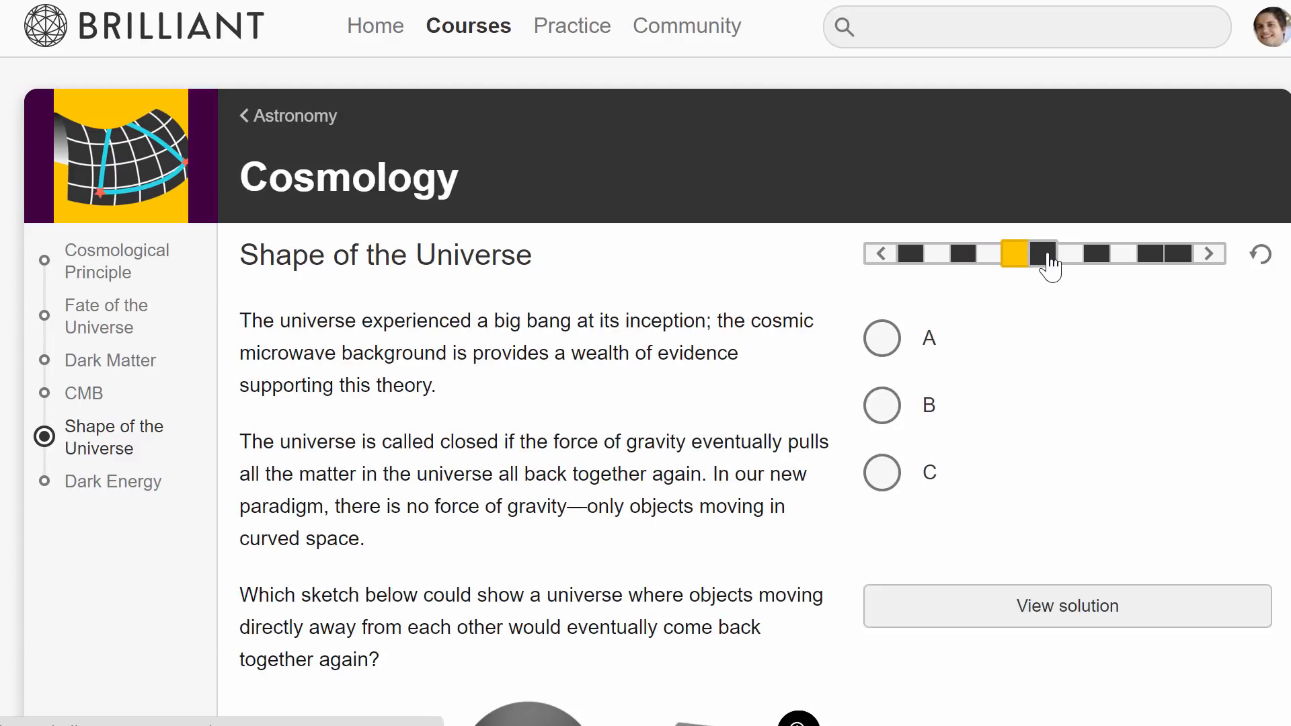
click(1067, 254)
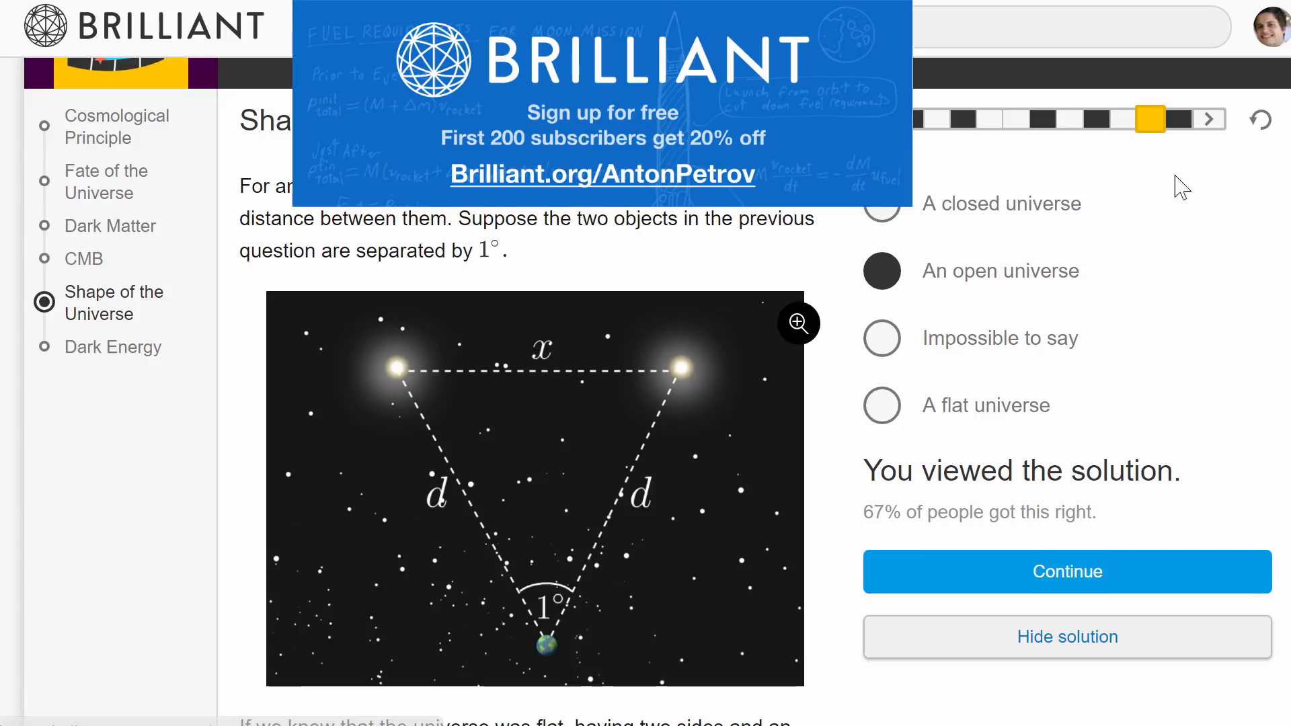
click(1064, 571)
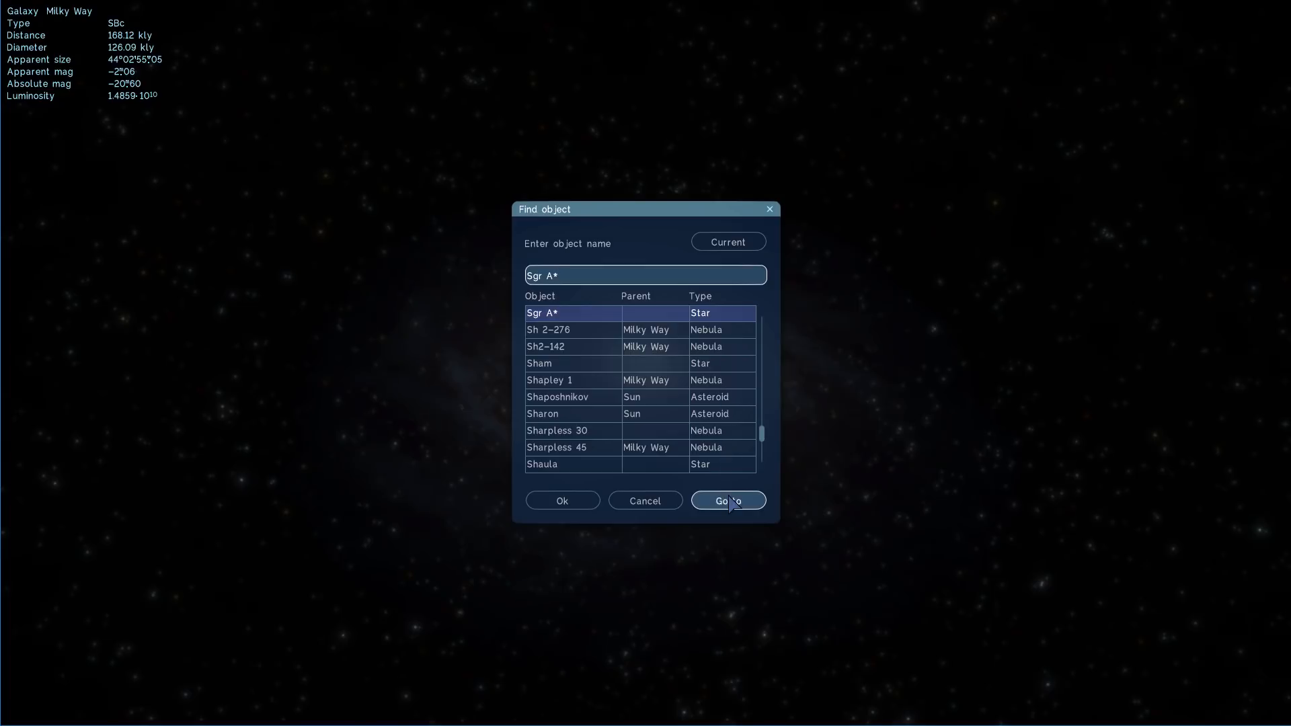
- Go to the black hole Sgr A* at the Milky Way's centre, about 132 kly away
click(728, 500)
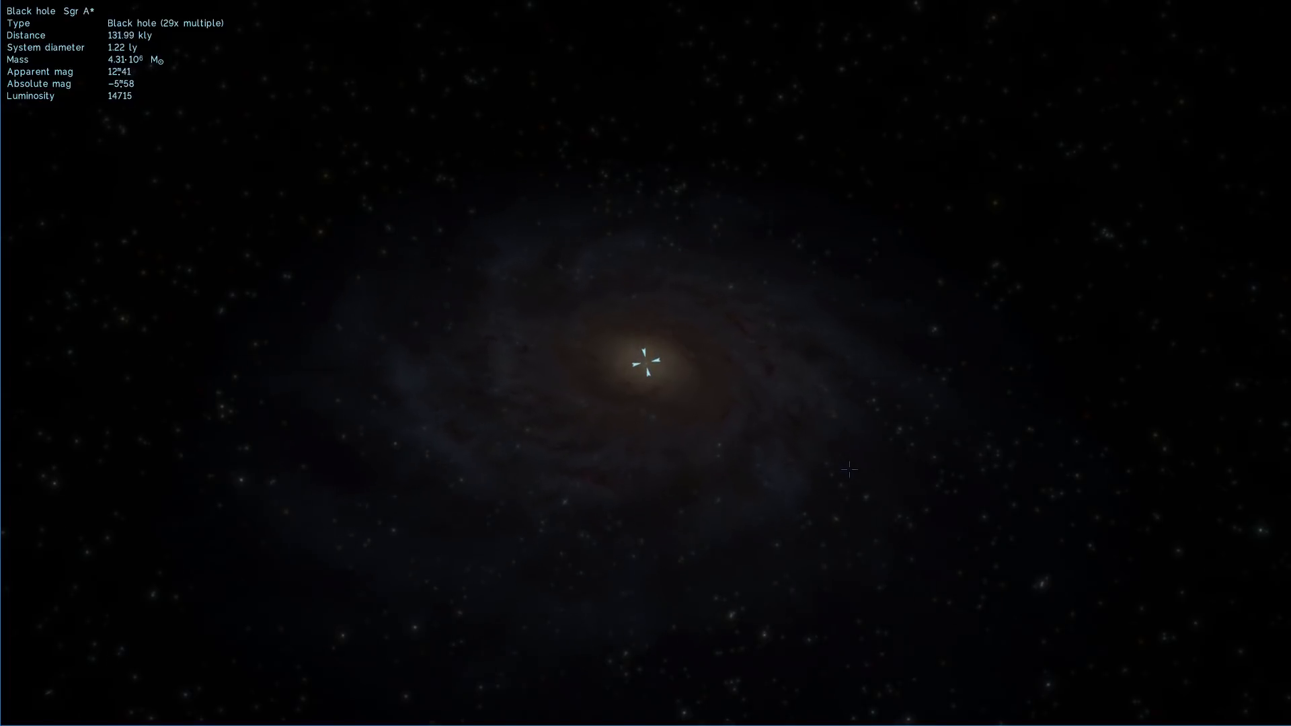